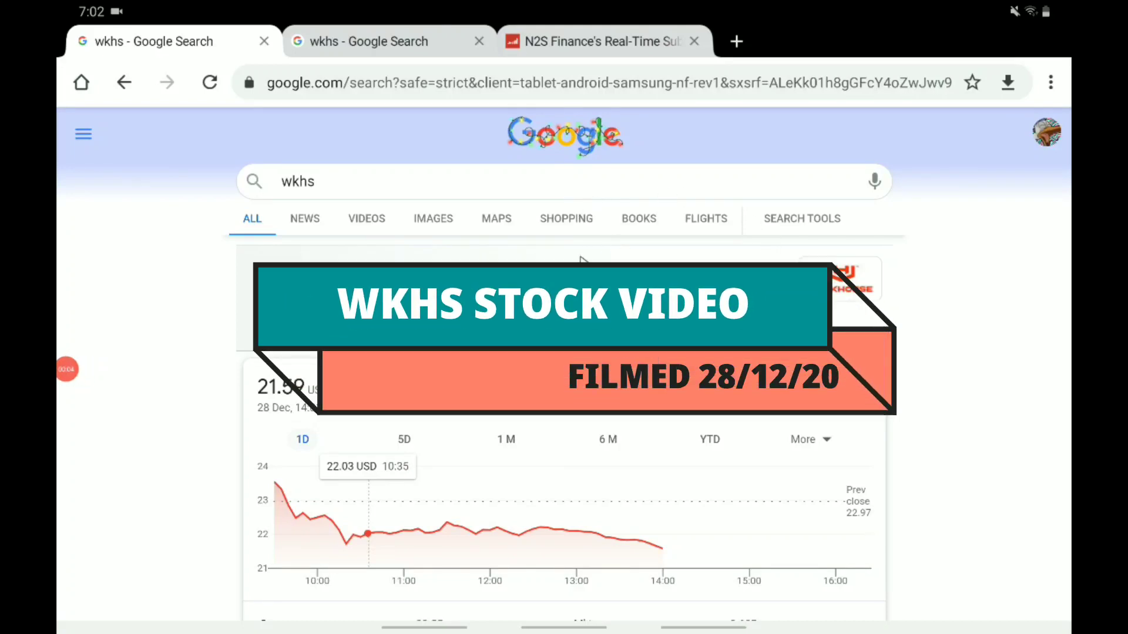
# Step: Review the WKHS stock card, then switch to the real-time subscriber count page
pyautogui.scroll(3)
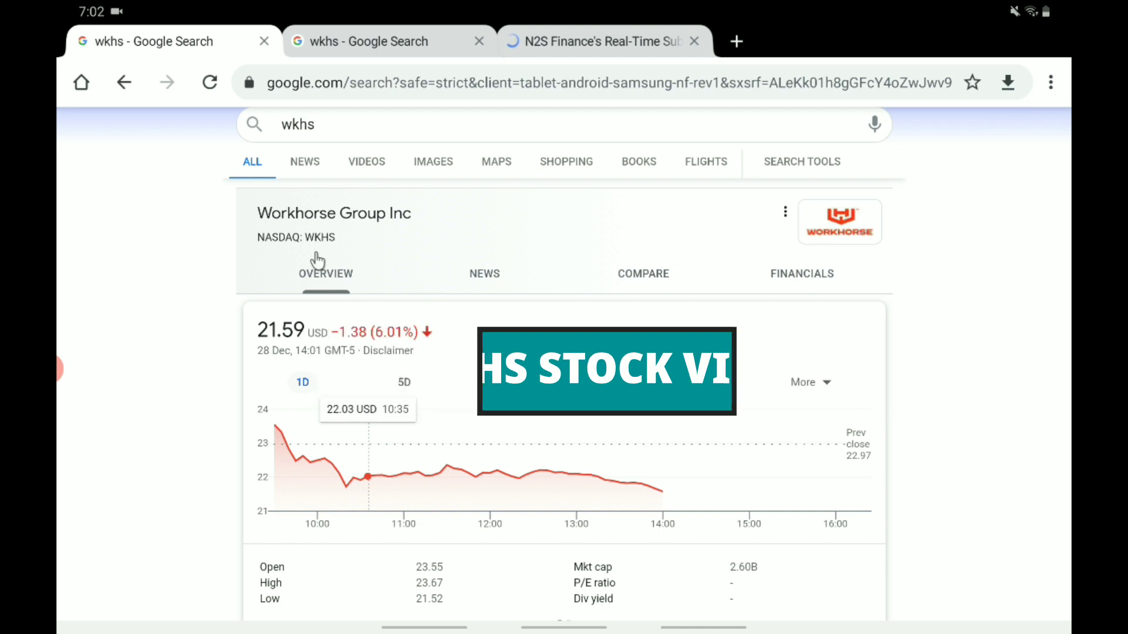
pyautogui.scroll(-3)
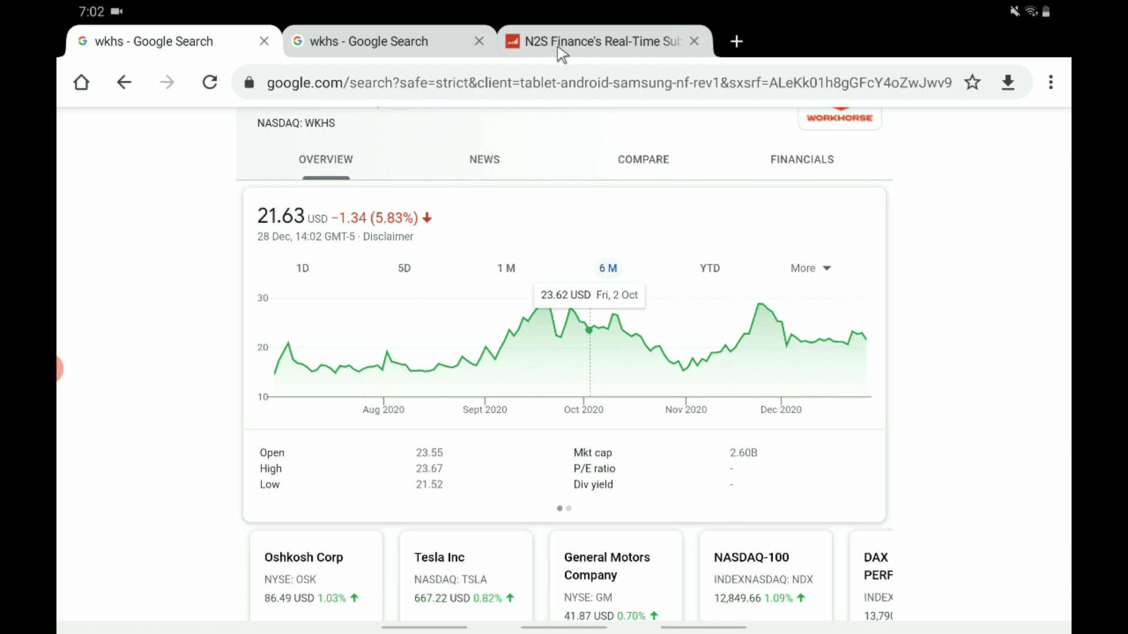
pyautogui.moveTo(561, 57)
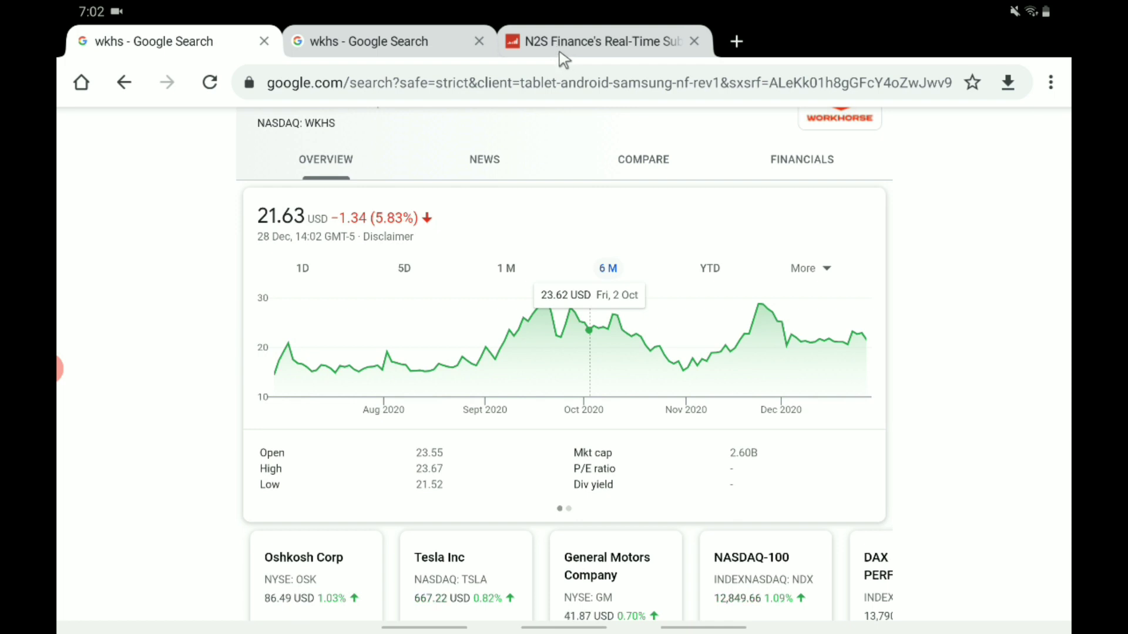
pyautogui.moveTo(572, 67)
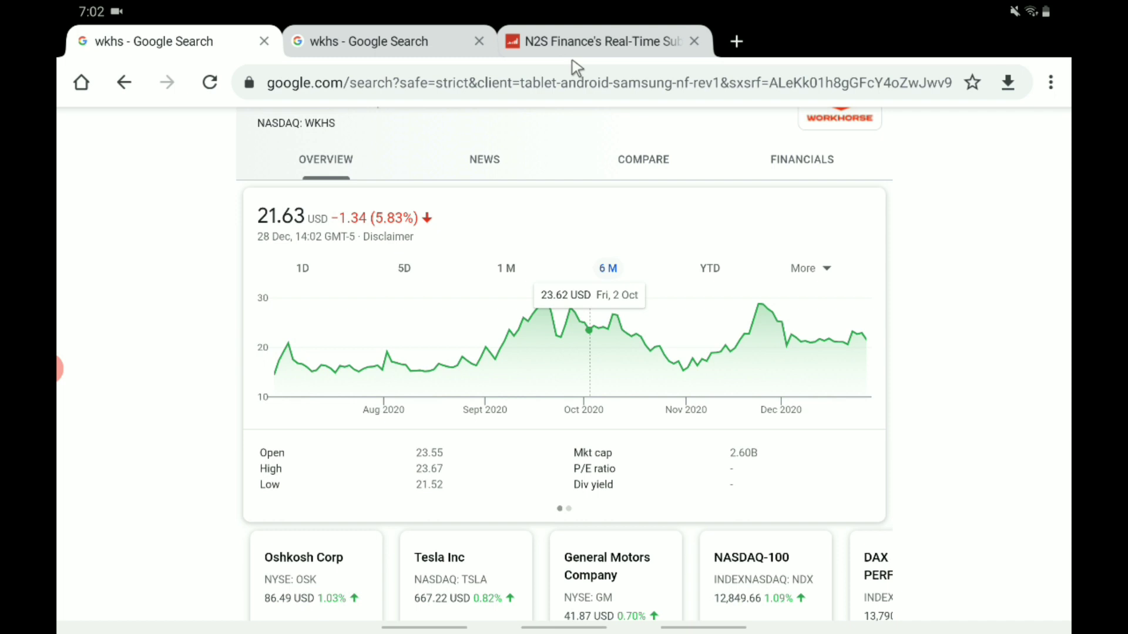
pyautogui.click(603, 41)
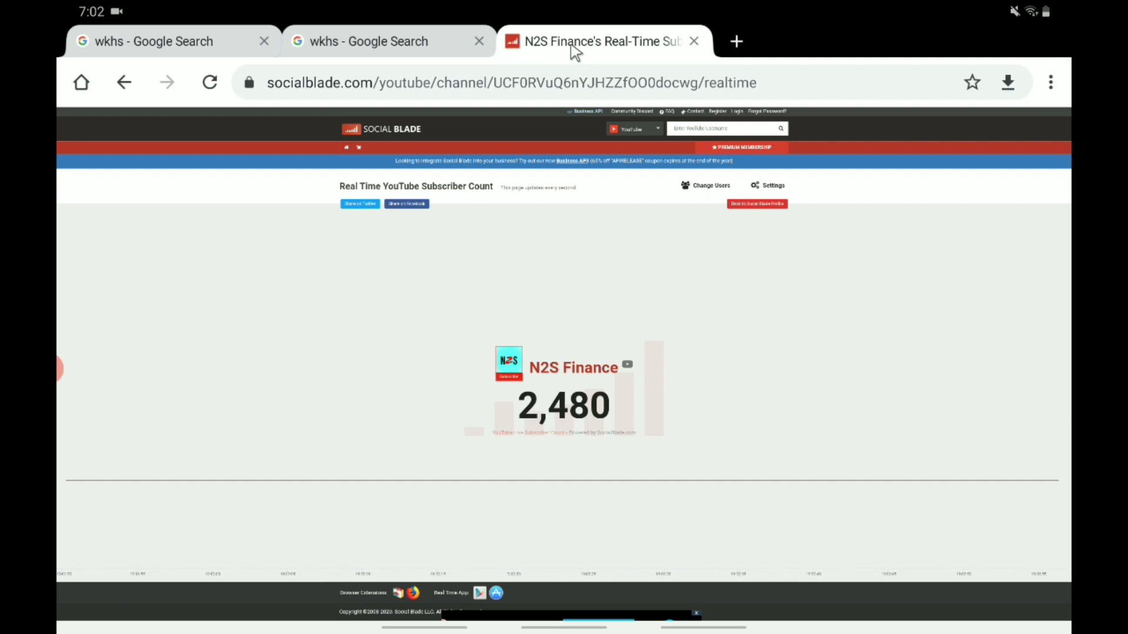
pyautogui.moveTo(813, 9)
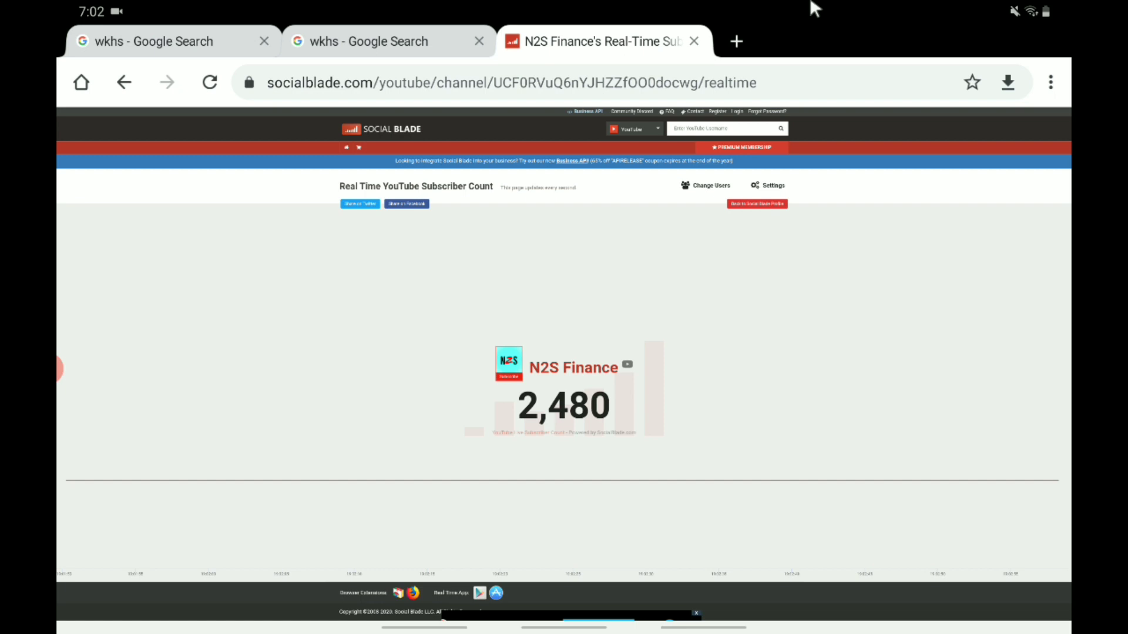
# Step: Close the Social Blade subscriber count page to return to the WKHS results
pyautogui.click(692, 41)
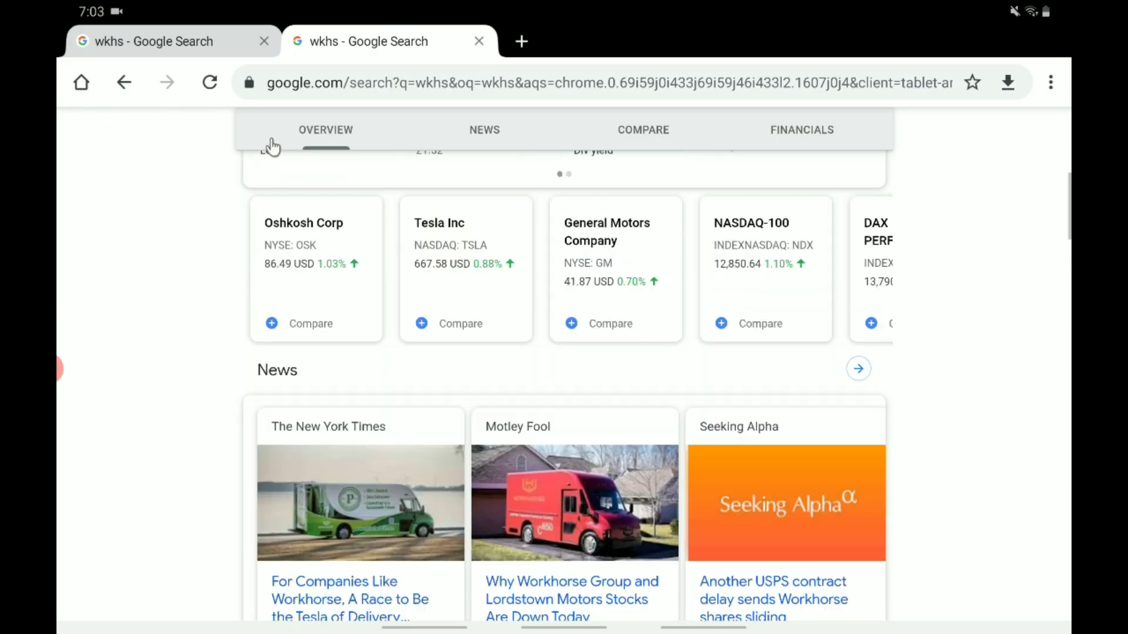
# Step: View WKHS one-day and five-day (21–28 Dec) charts, then the one-month range
pyautogui.scroll(3)
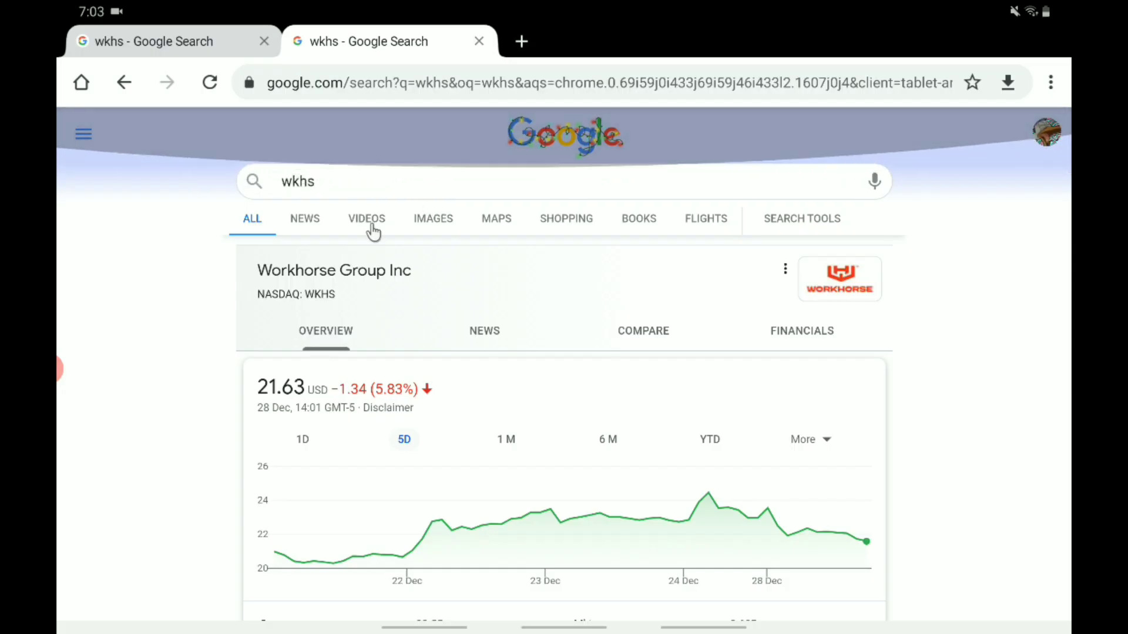
pyautogui.scroll(-3)
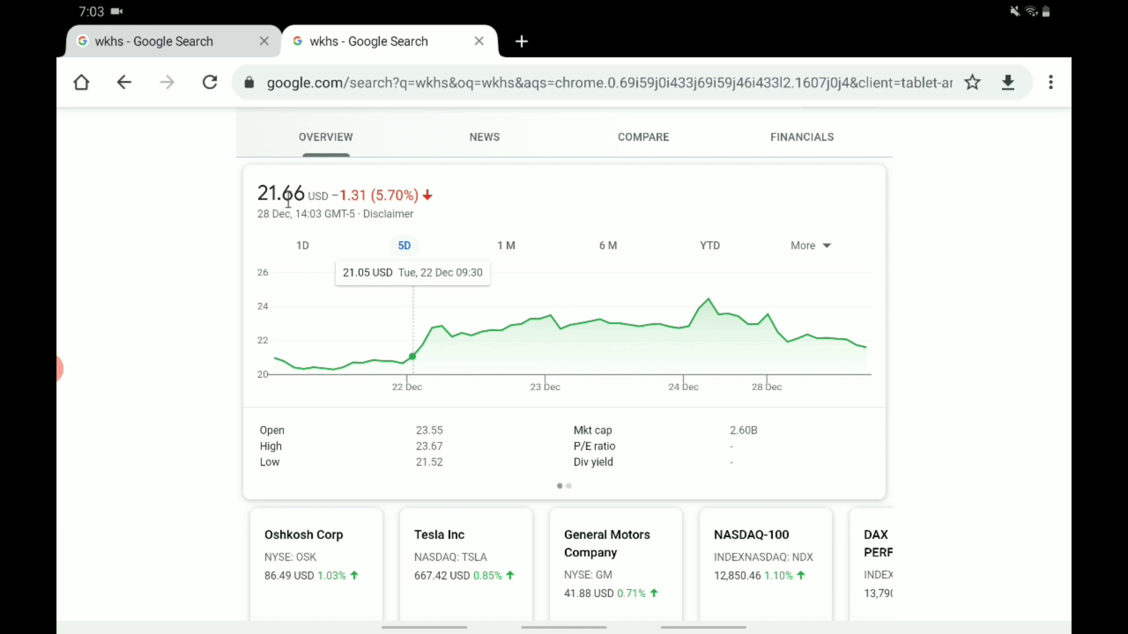
pyautogui.click(302, 245)
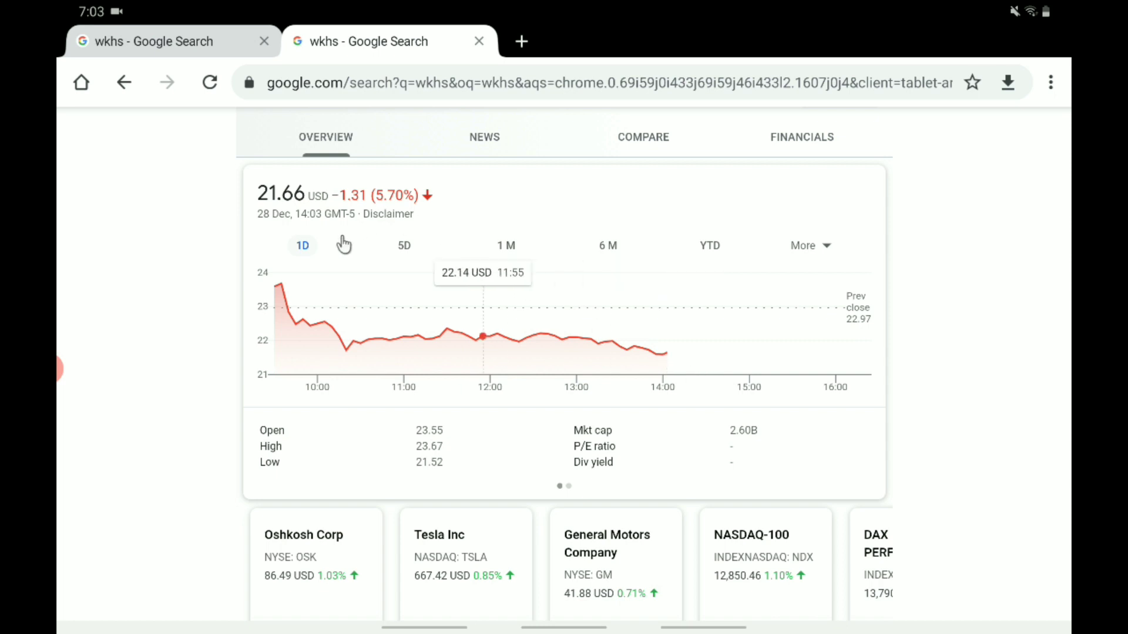
pyautogui.click(403, 246)
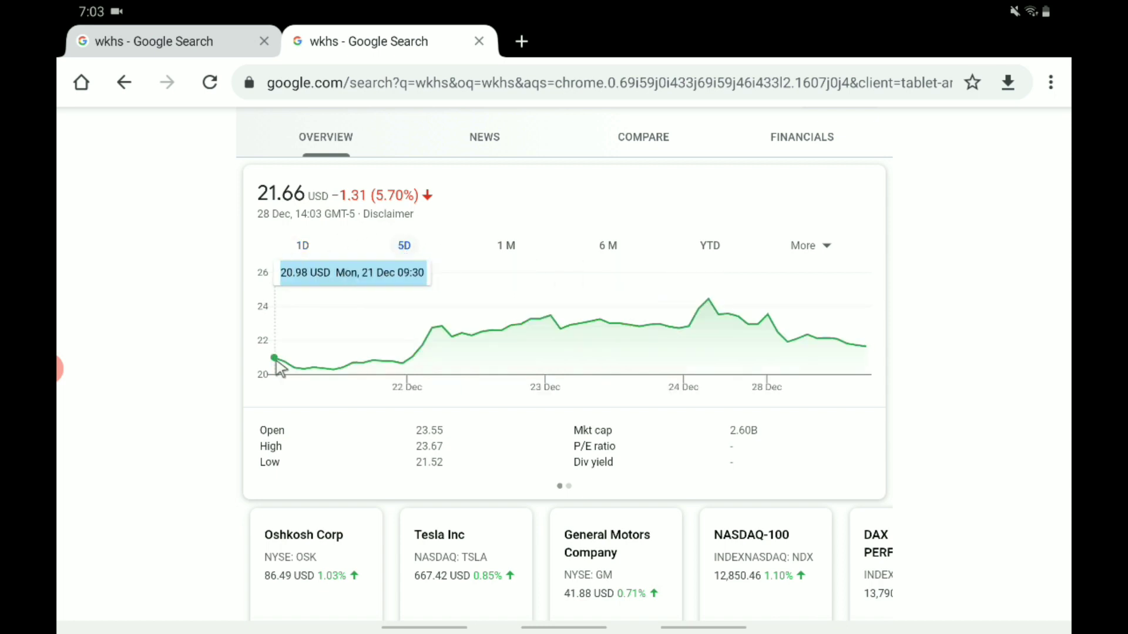
pyautogui.moveTo(600, 333)
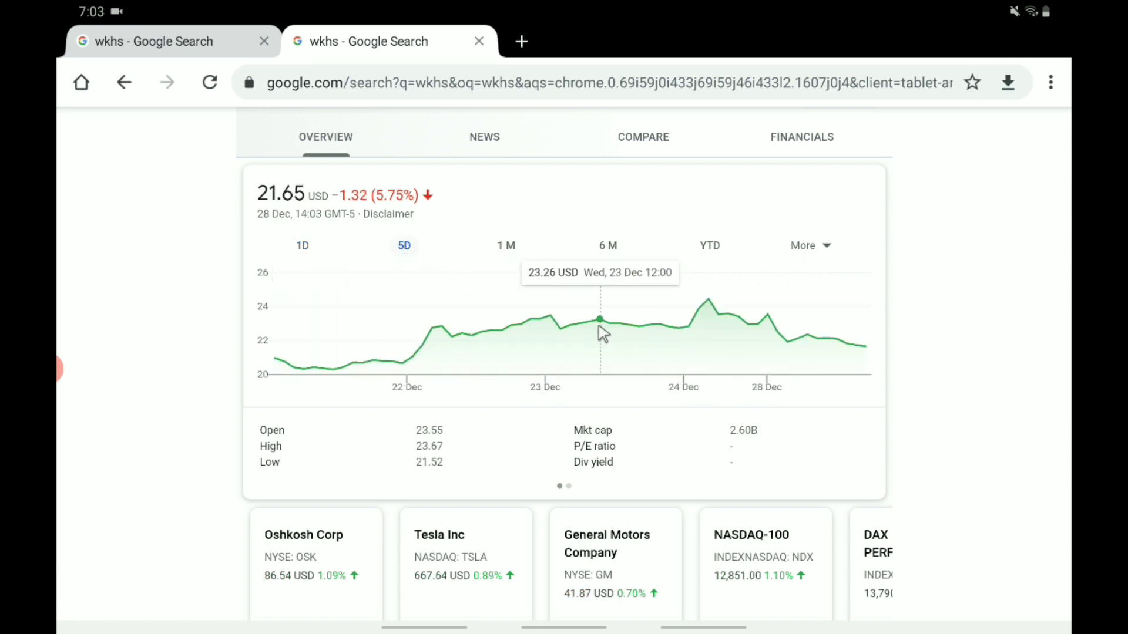
pyautogui.click(506, 245)
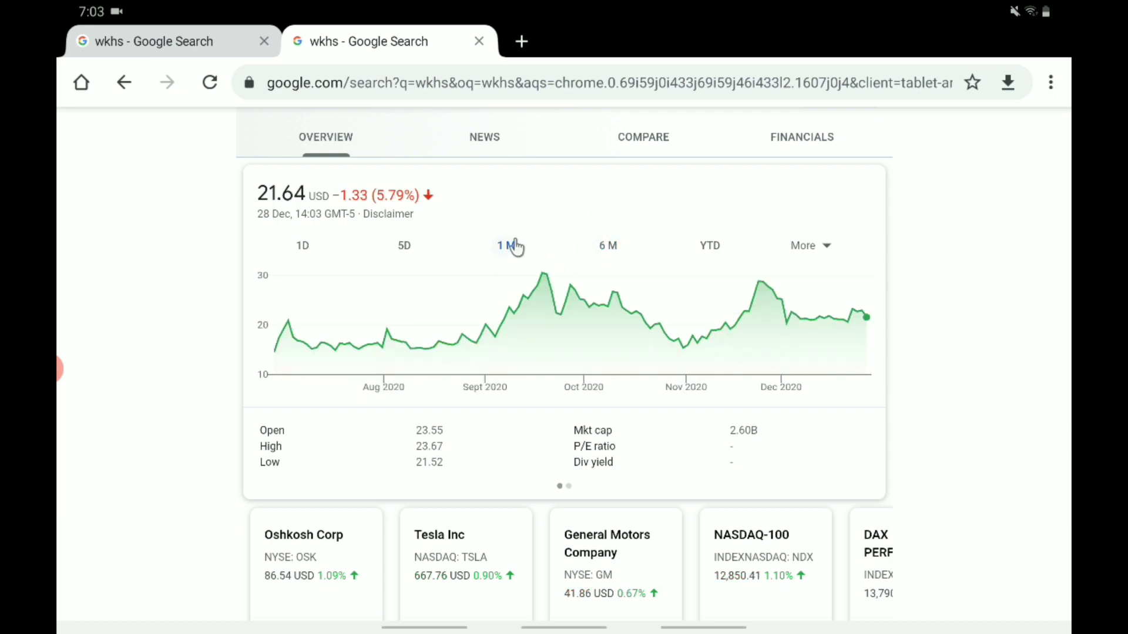
# Step: Check WKHS December daily prices on the one-month chart, then return to six months
pyautogui.click(506, 245)
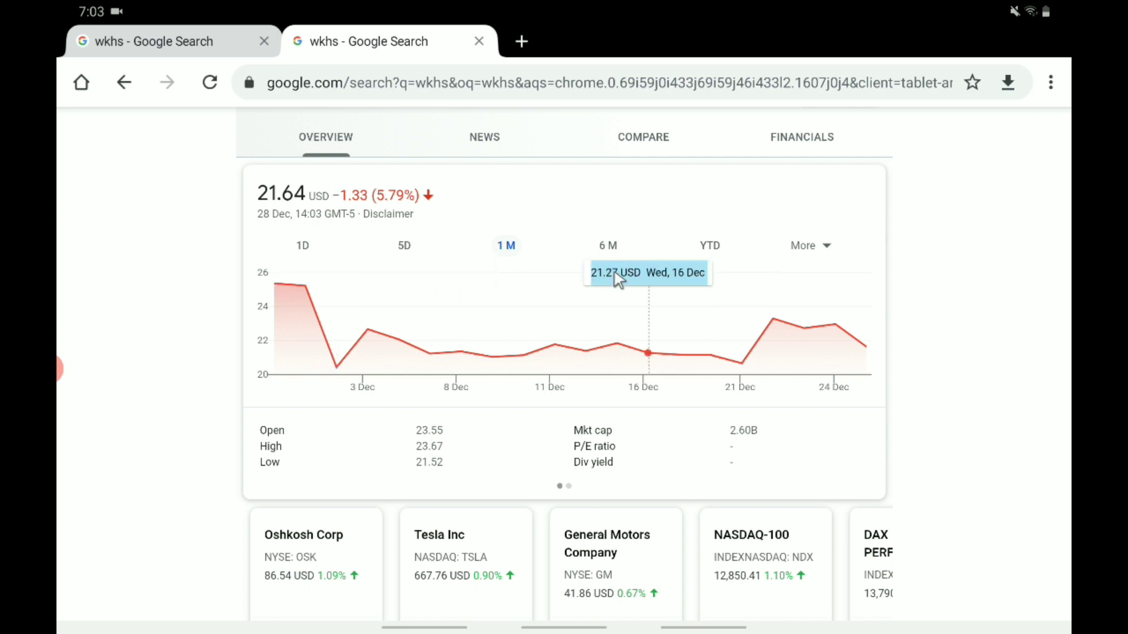
pyautogui.moveTo(275, 288)
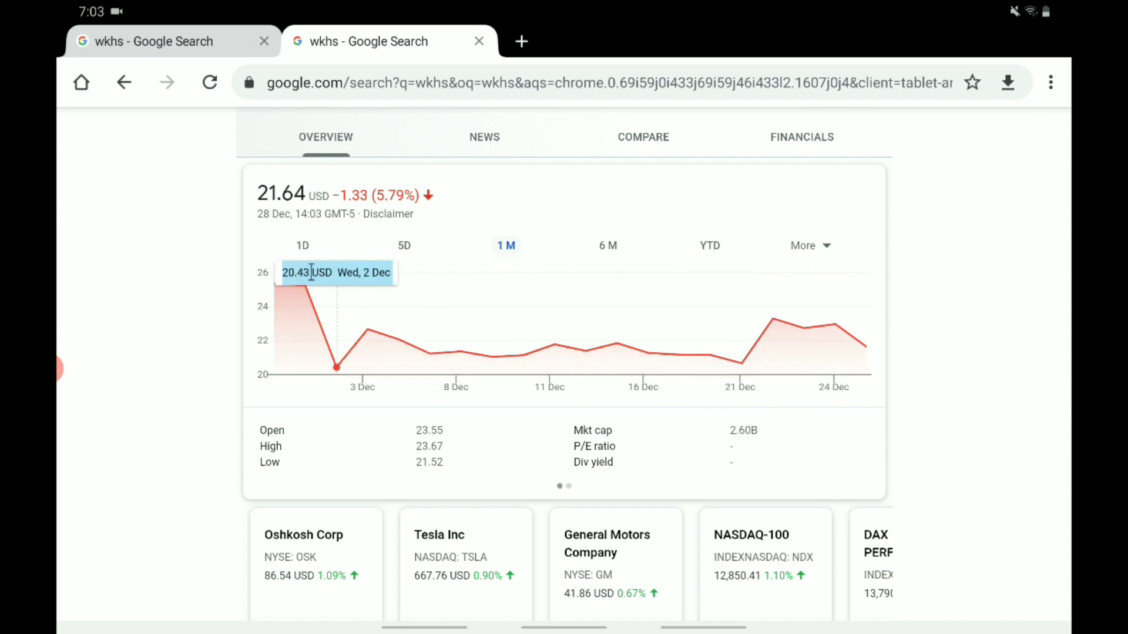
pyautogui.moveTo(741, 363)
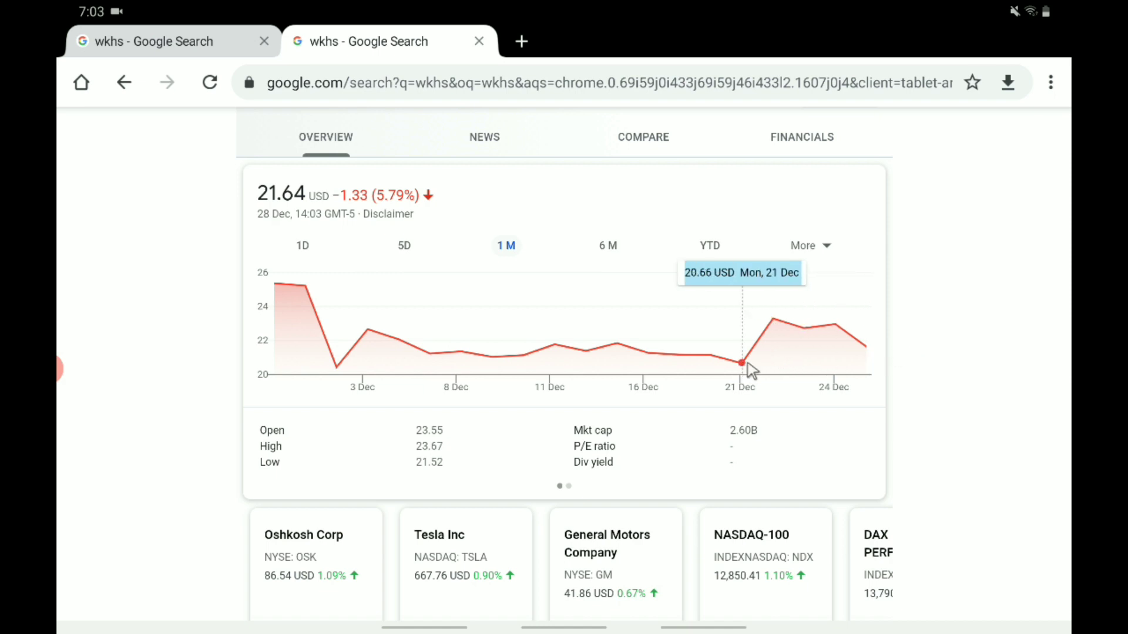
pyautogui.moveTo(833, 350)
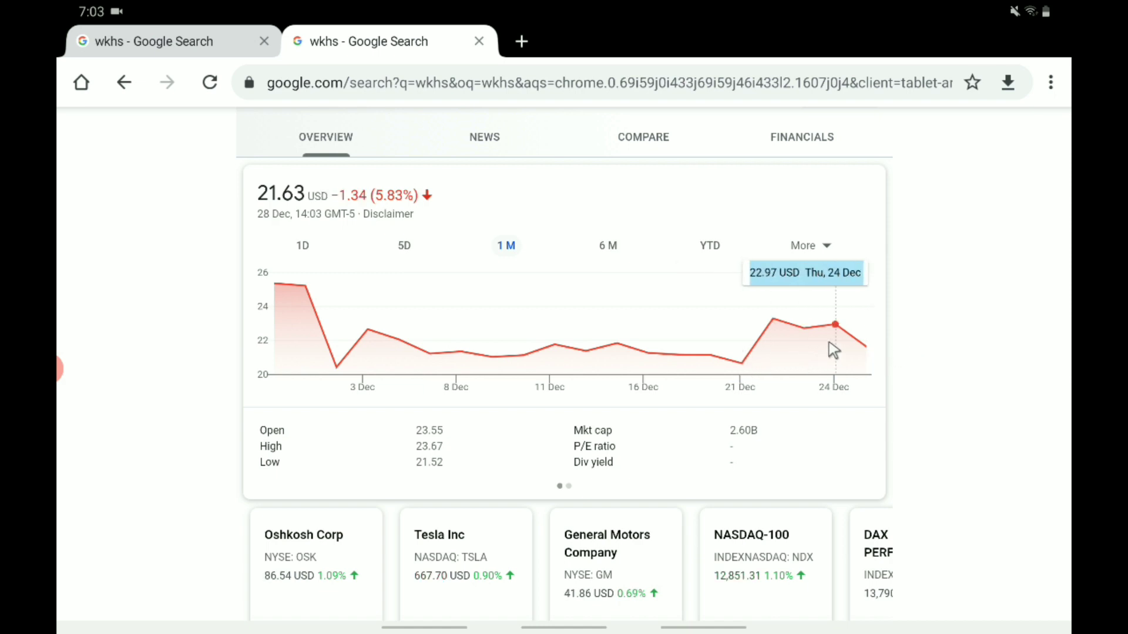
pyautogui.moveTo(845, 342)
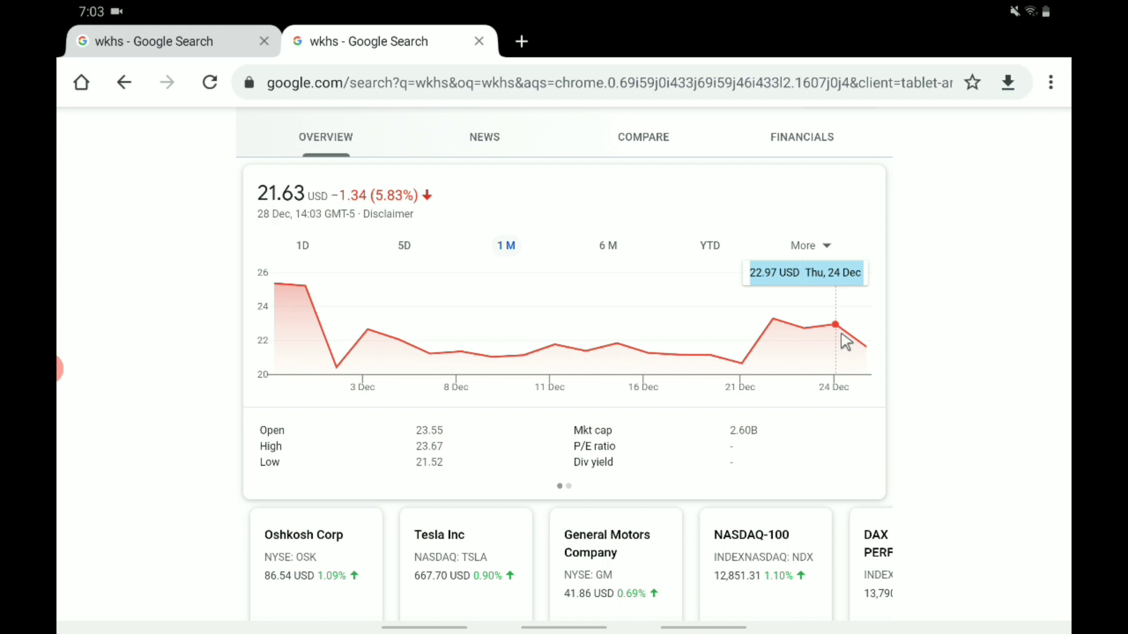
pyautogui.moveTo(797, 355)
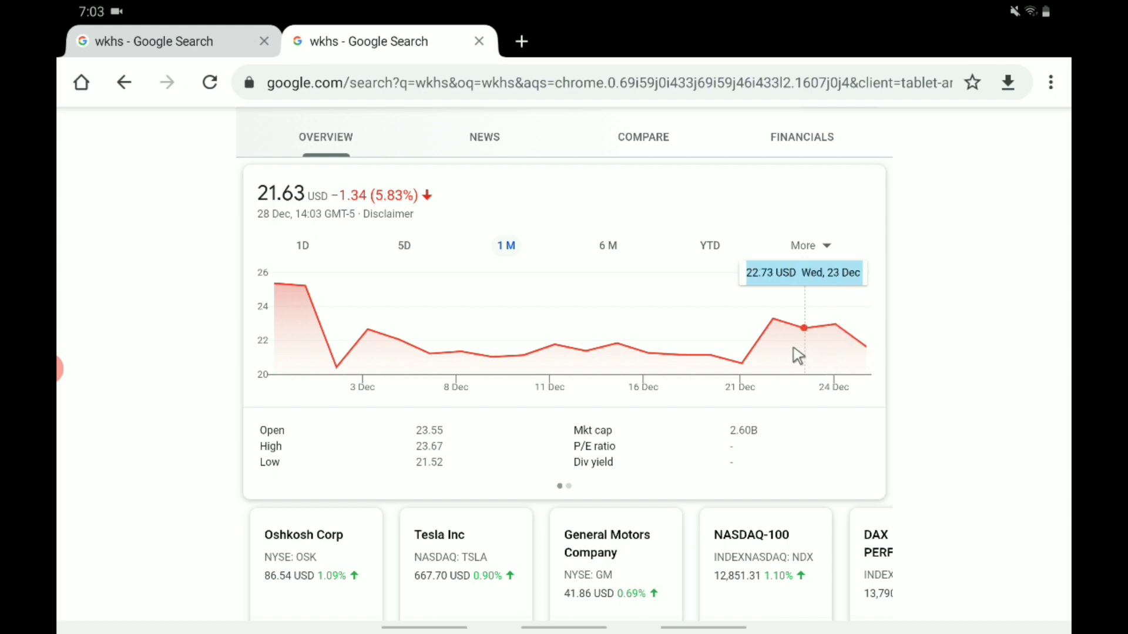
pyautogui.moveTo(523, 354)
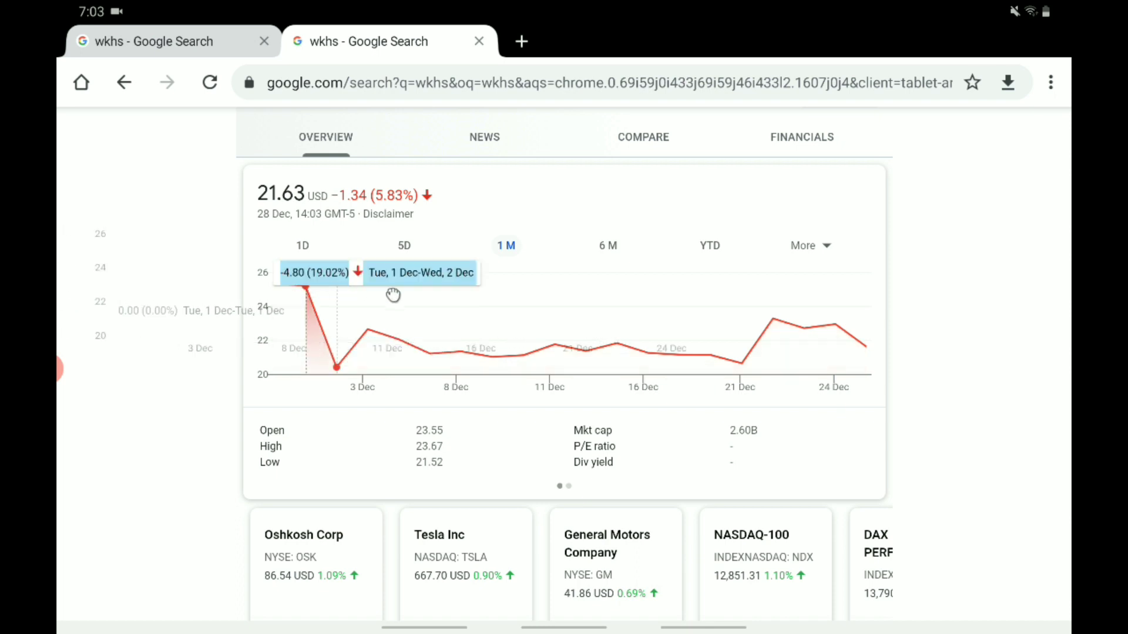
pyautogui.moveTo(306, 291)
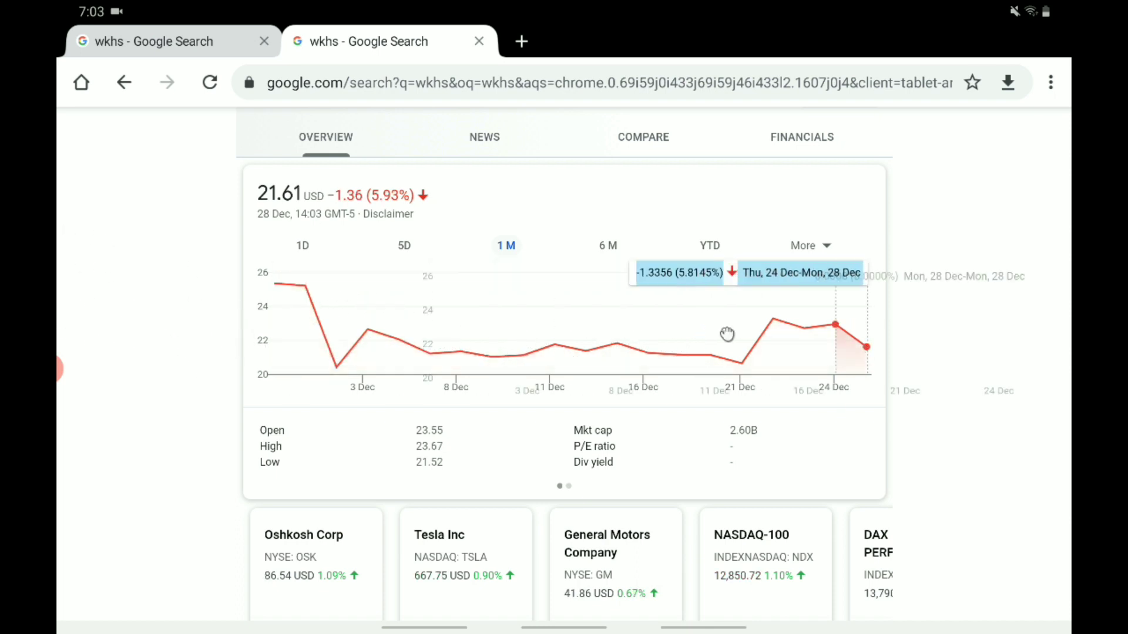
pyautogui.moveTo(615, 344)
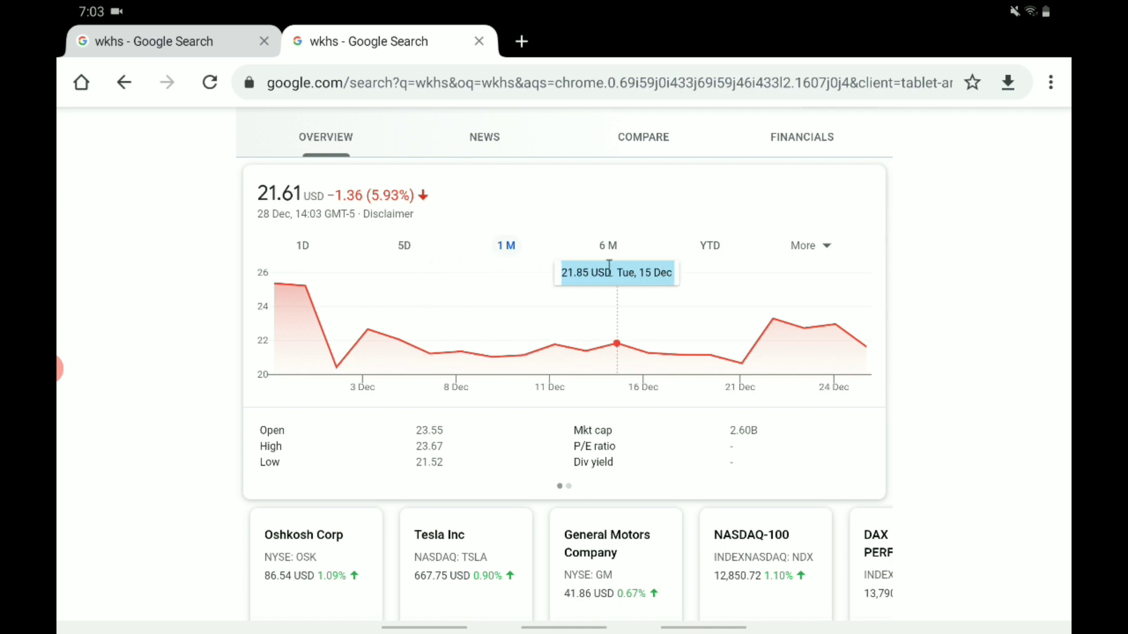
pyautogui.click(608, 246)
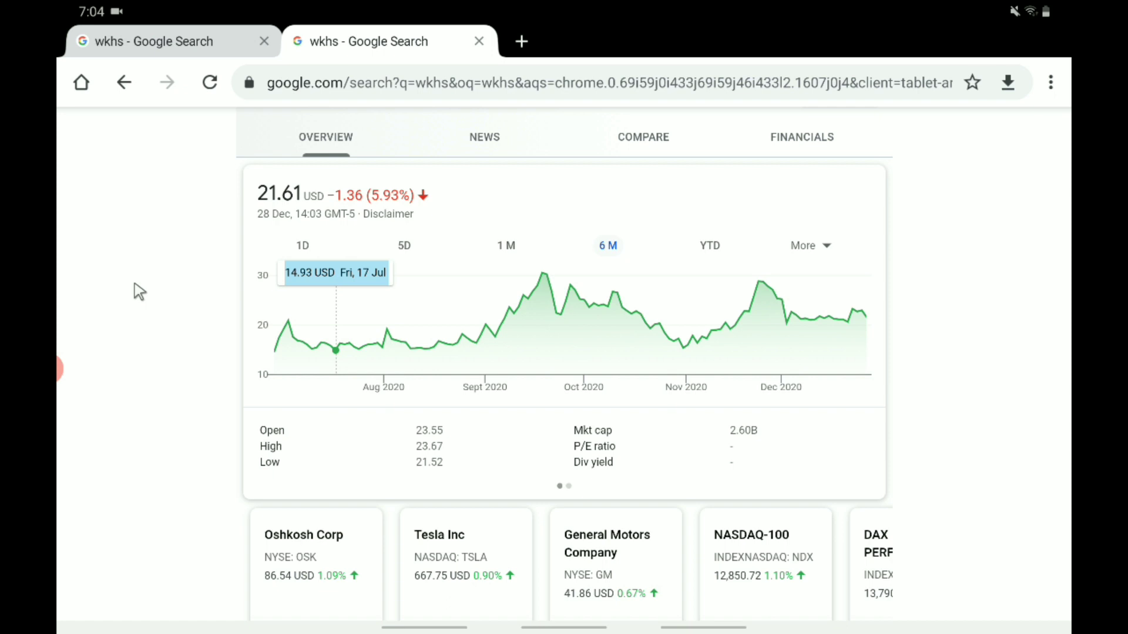
pyautogui.moveTo(509, 306)
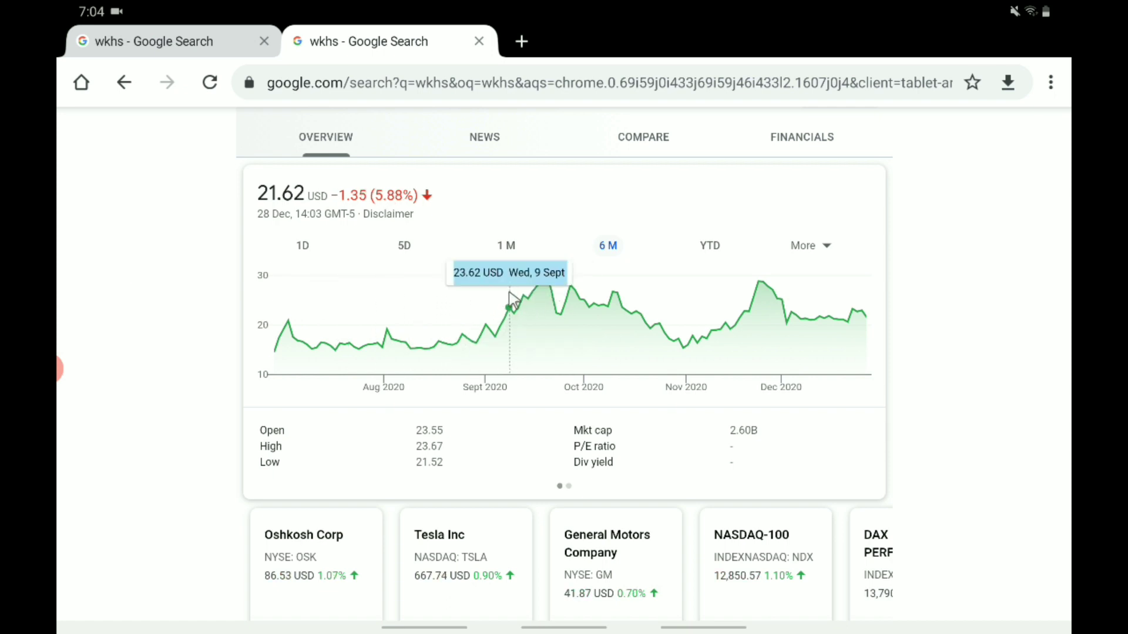
pyautogui.moveTo(547, 277)
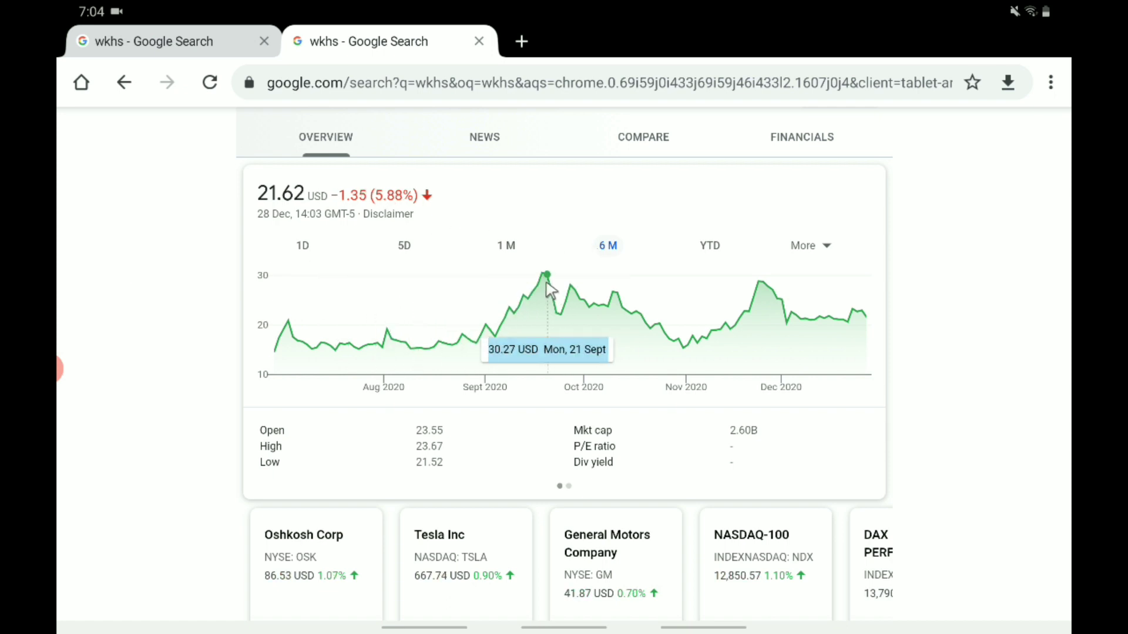
pyautogui.moveTo(596, 302)
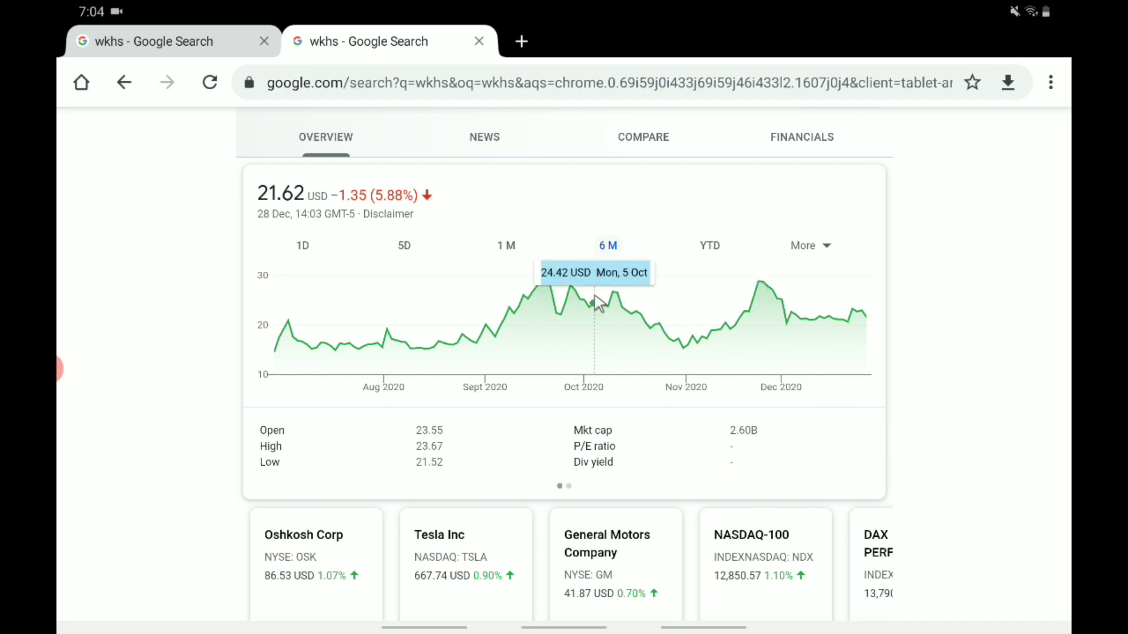
pyautogui.moveTo(800, 319)
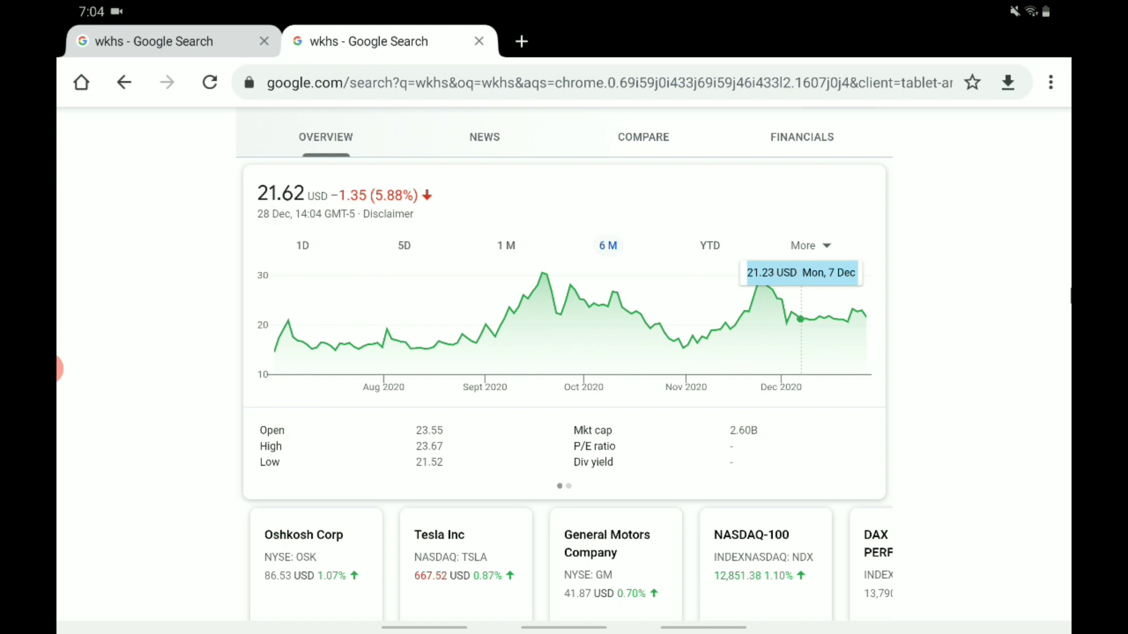
pyautogui.moveTo(234, 9)
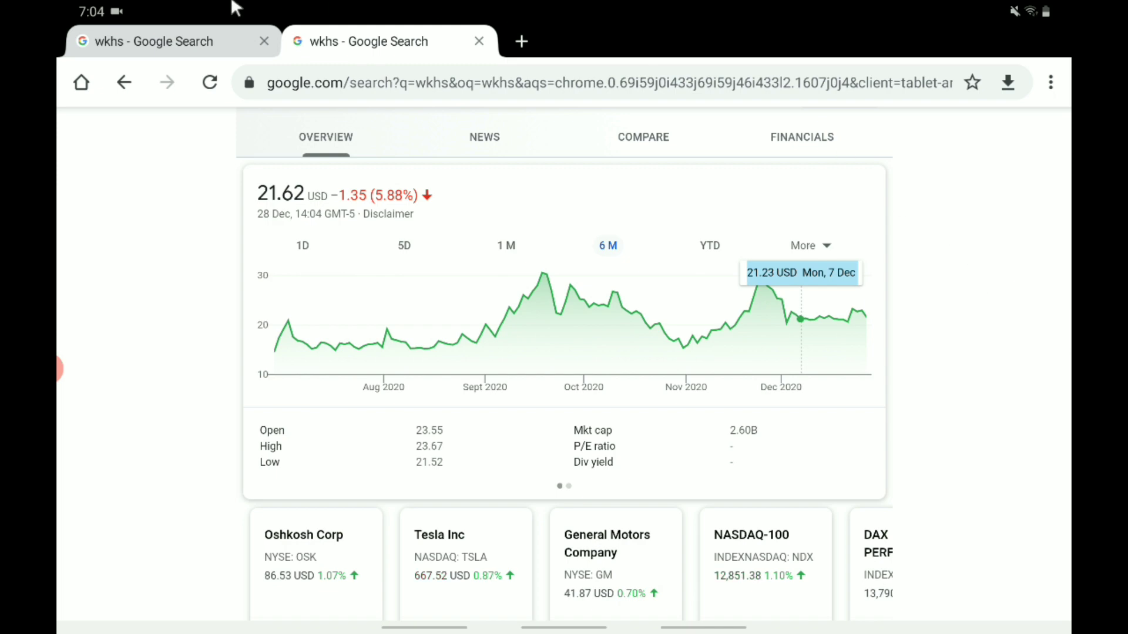
pyautogui.scroll(-3)
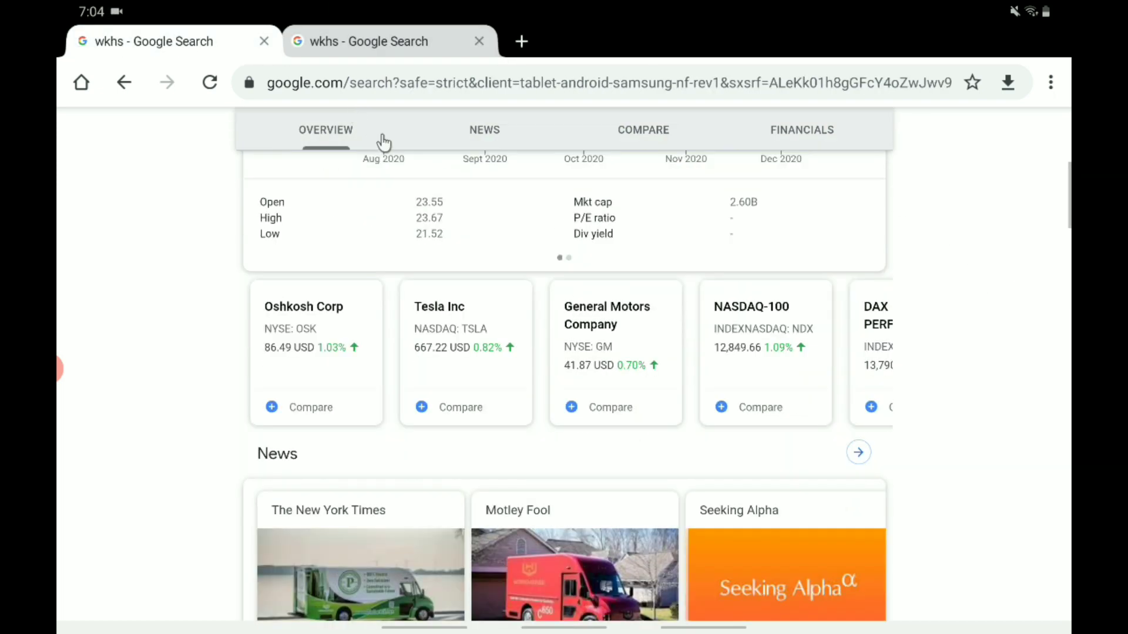
pyautogui.scroll(-3)
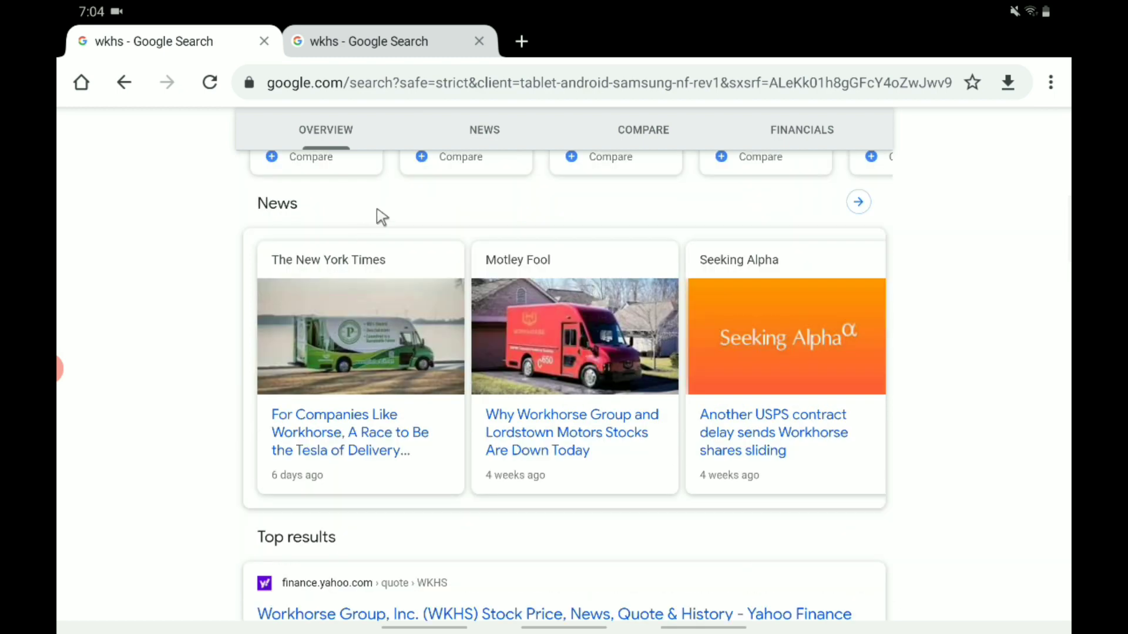
pyautogui.moveTo(496, 417)
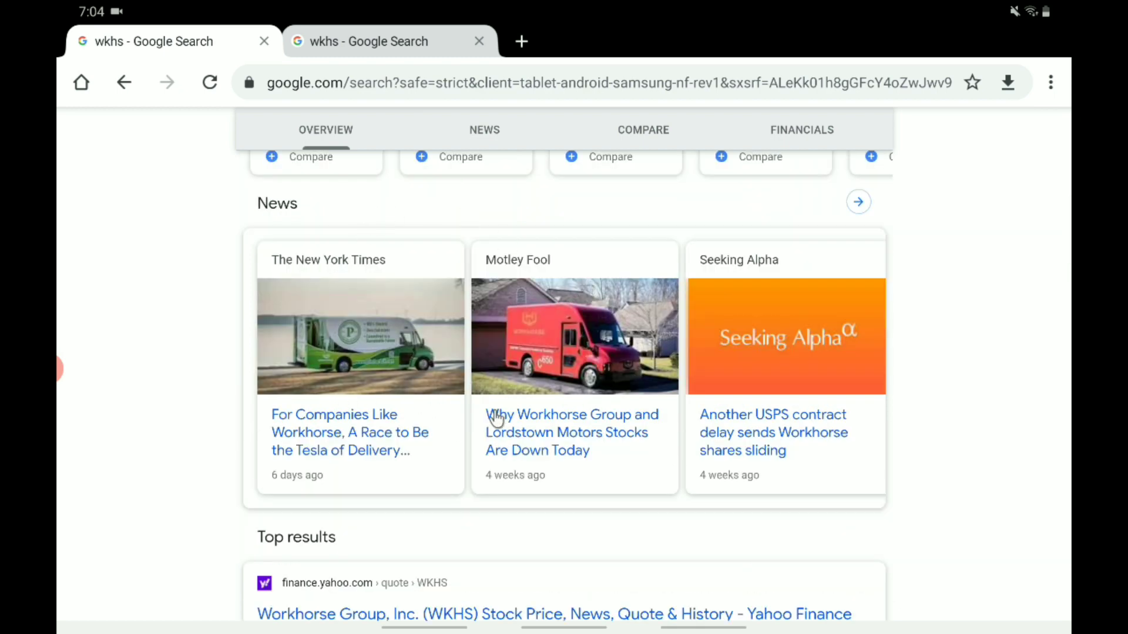
pyautogui.scroll(-3)
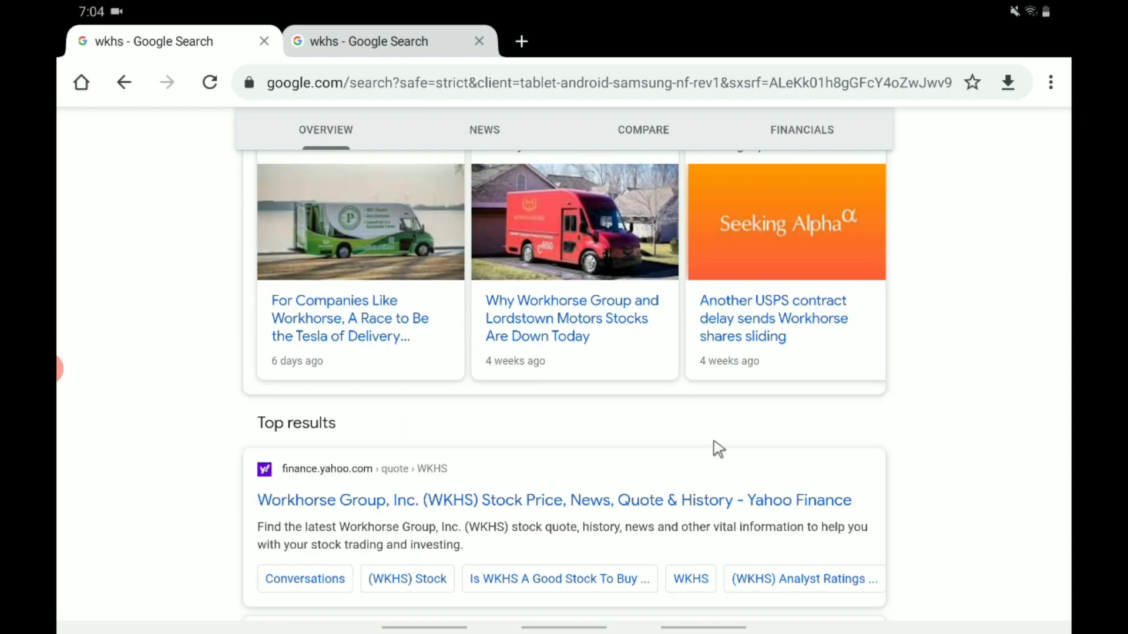
pyautogui.scroll(-3)
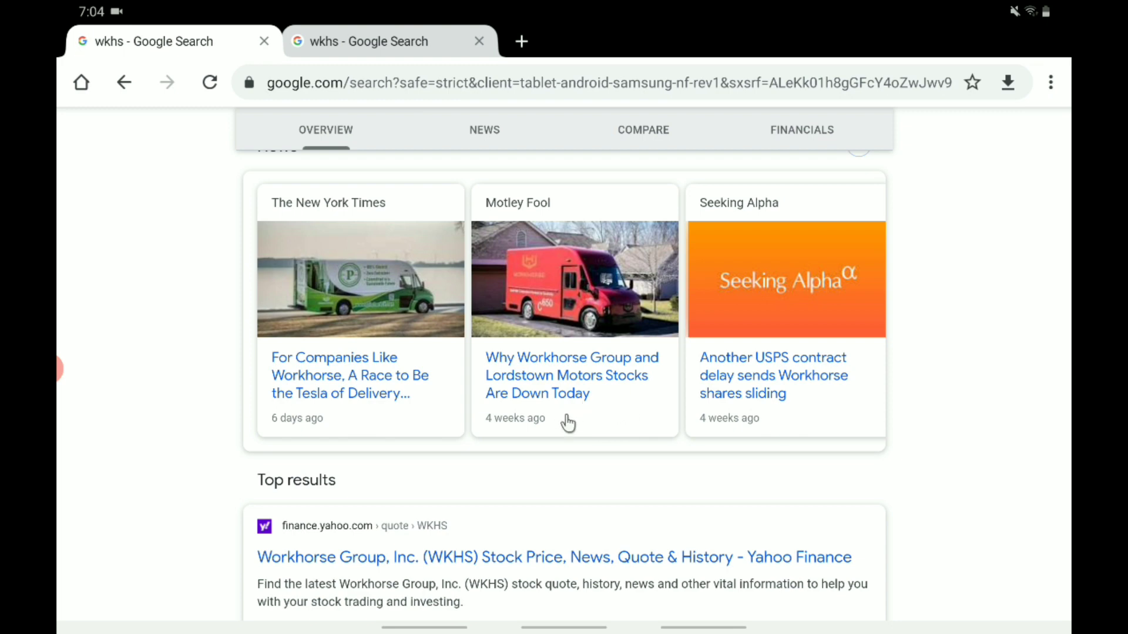
pyautogui.scroll(3)
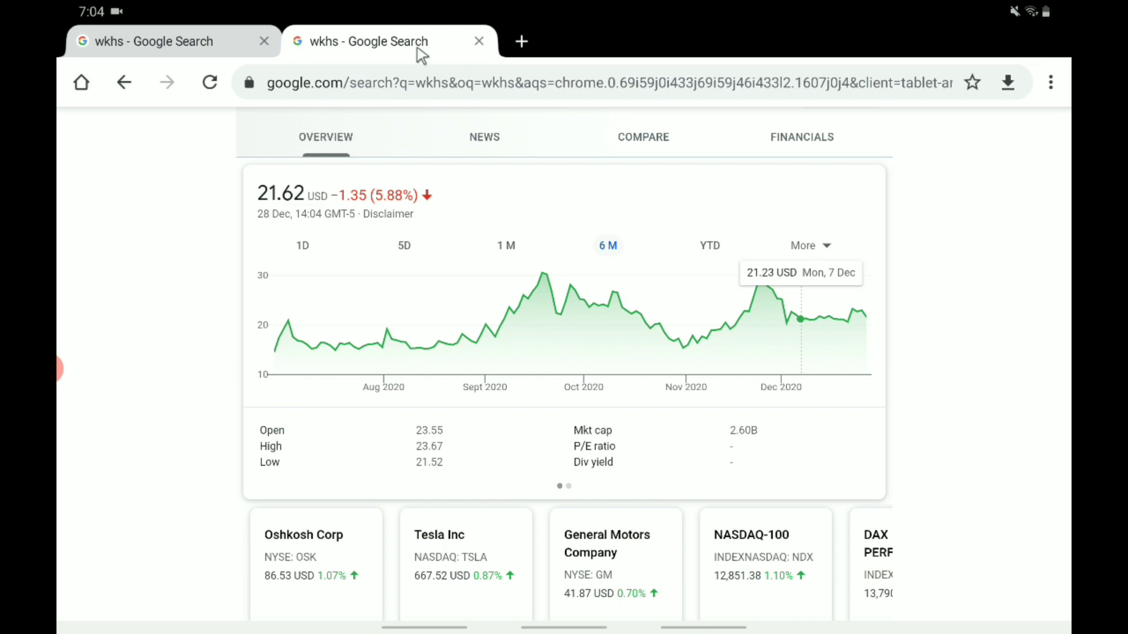
pyautogui.scroll(3)
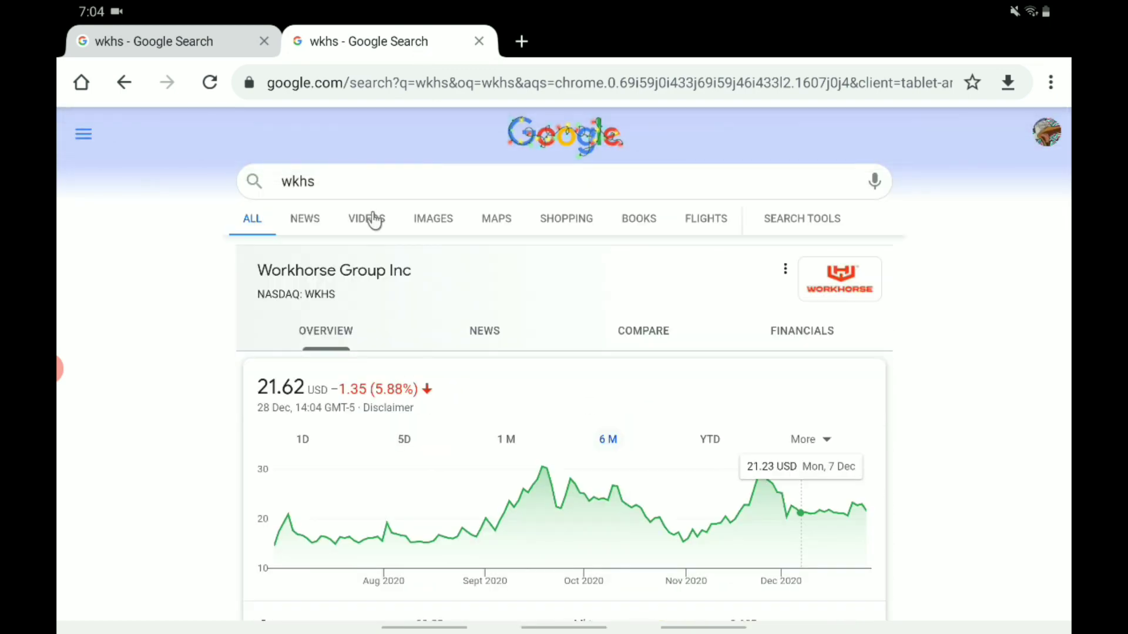
pyautogui.scroll(-3)
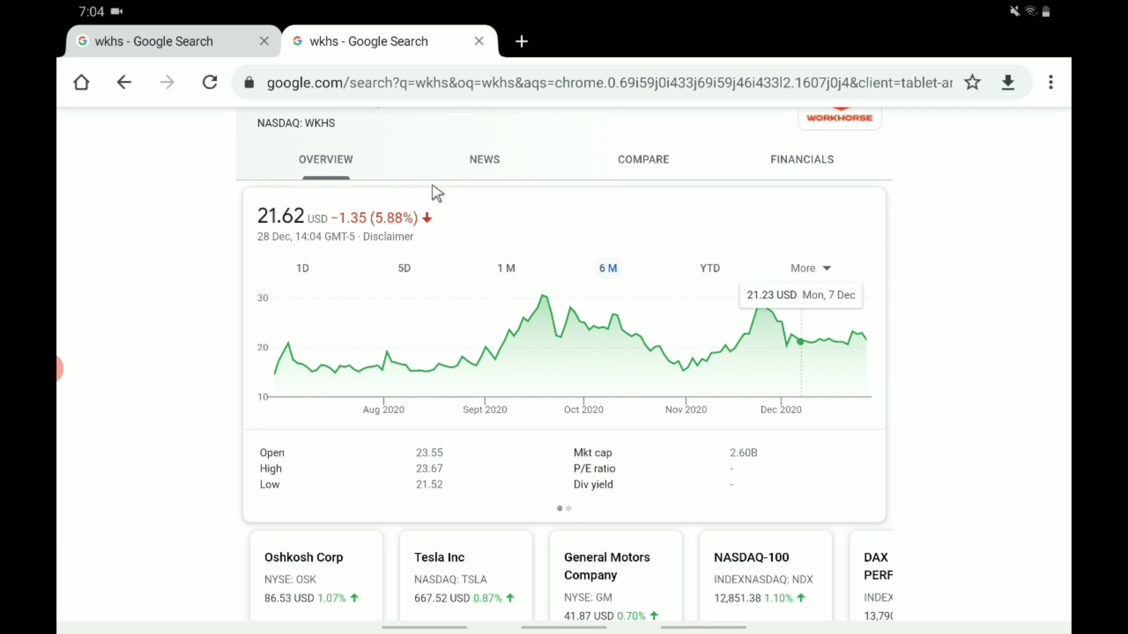
pyautogui.moveTo(805, 330)
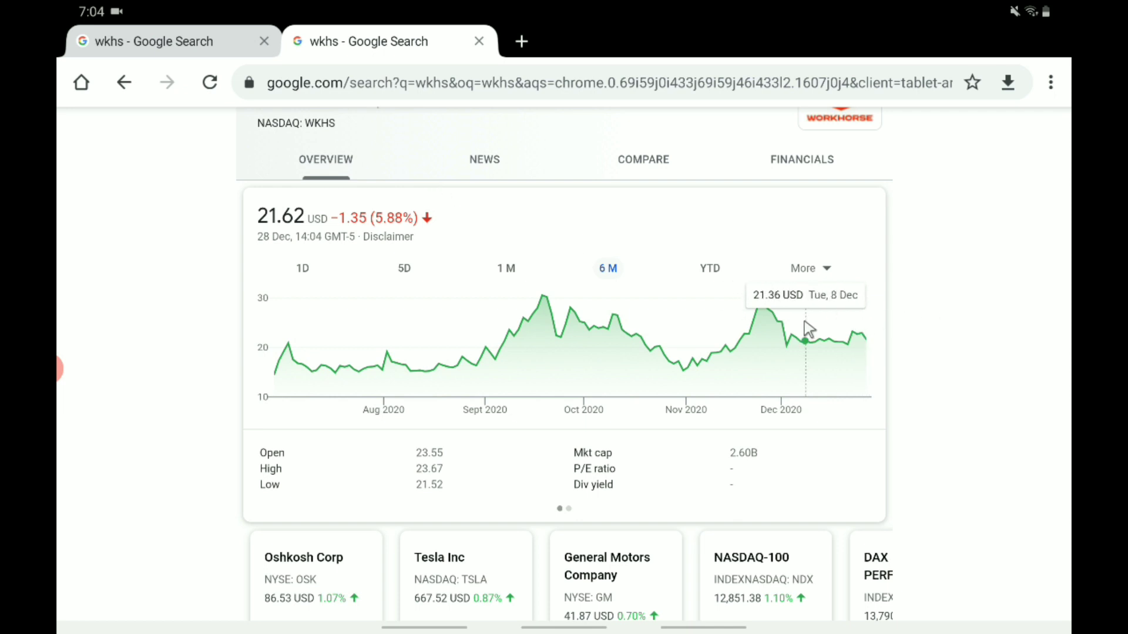
pyautogui.moveTo(711, 322)
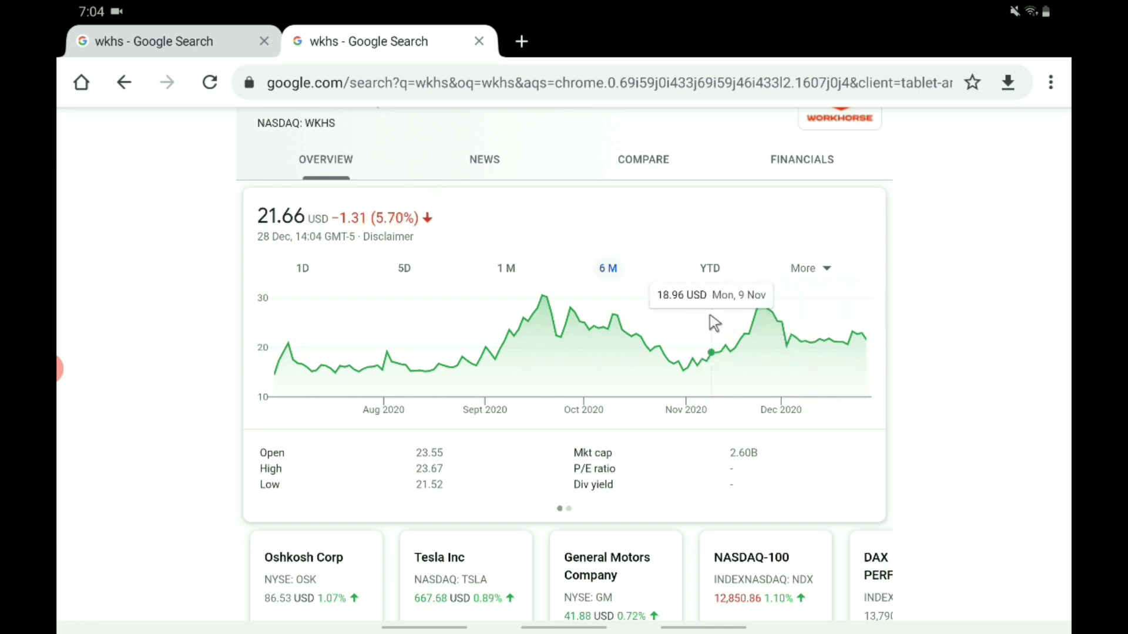
pyautogui.moveTo(636, 259)
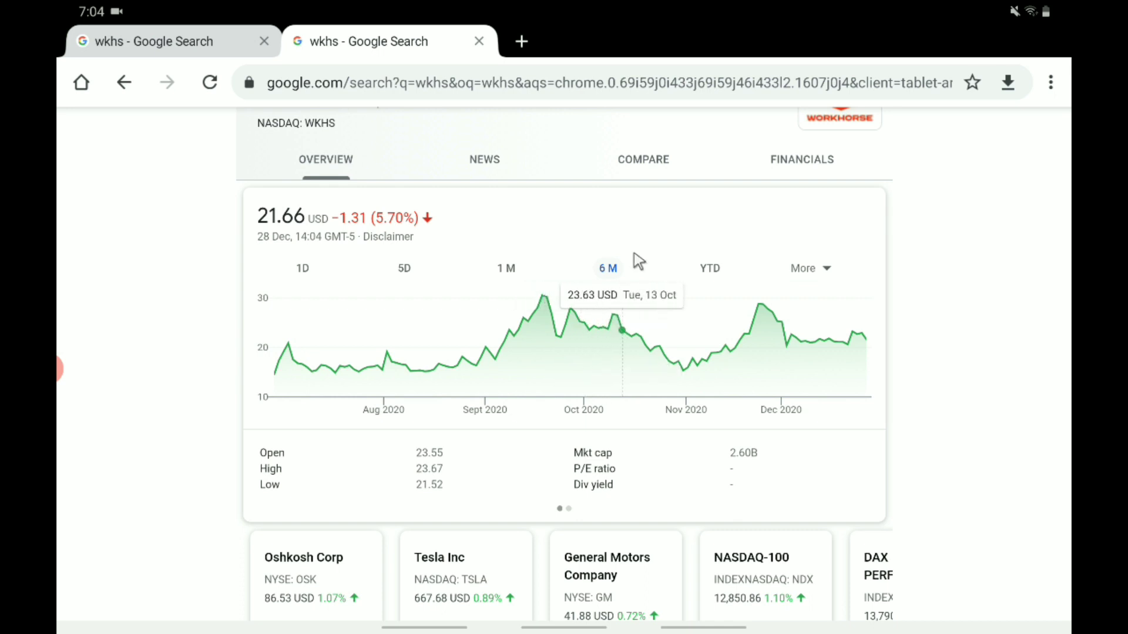
pyautogui.moveTo(547, 332)
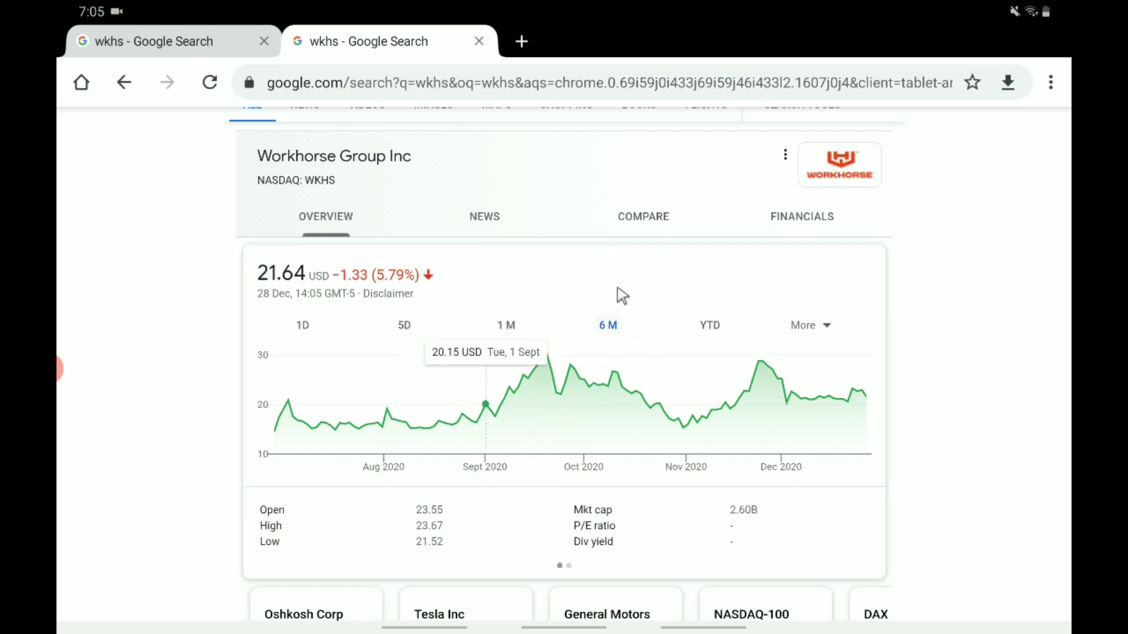
pyautogui.moveTo(160, 371)
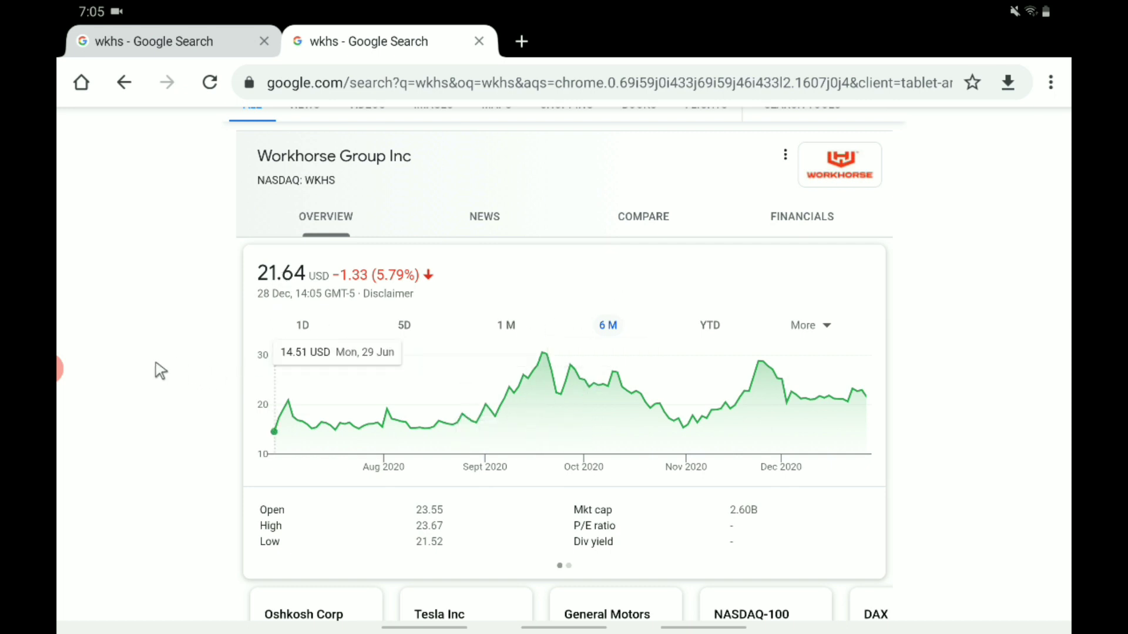
pyautogui.moveTo(428, 269)
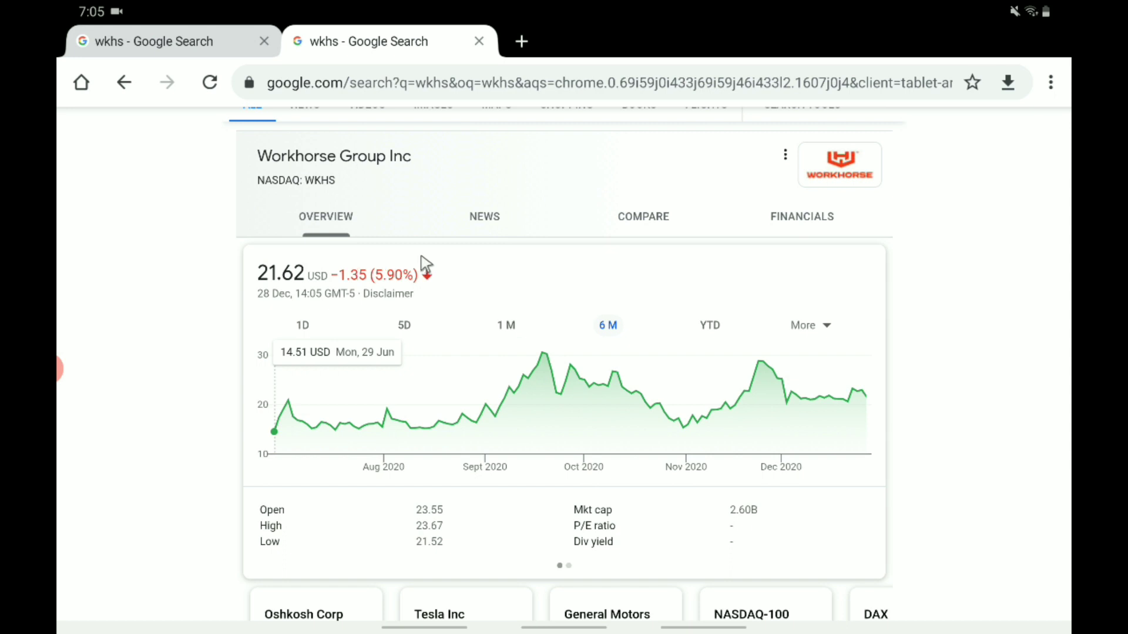
pyautogui.moveTo(608, 325)
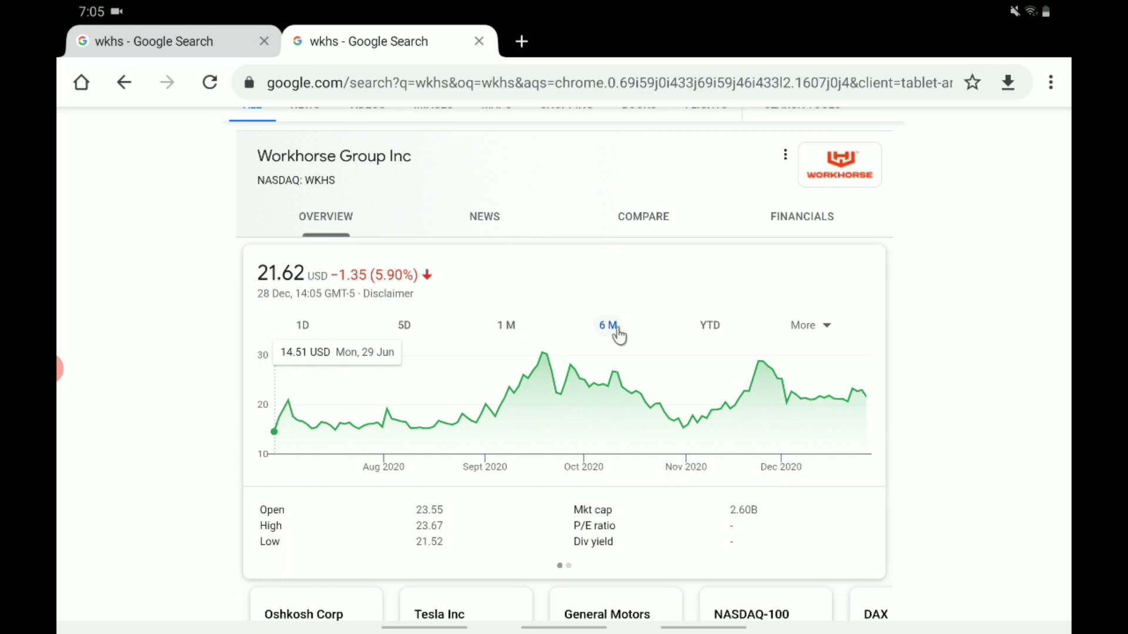
pyautogui.moveTo(568, 385)
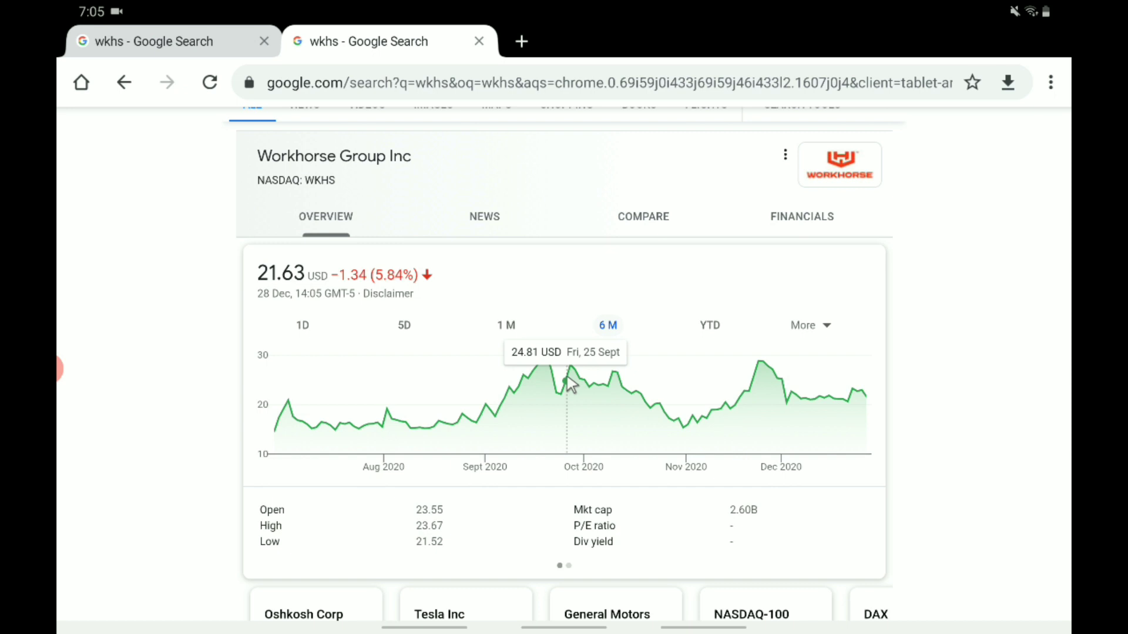
pyautogui.moveTo(450, 356)
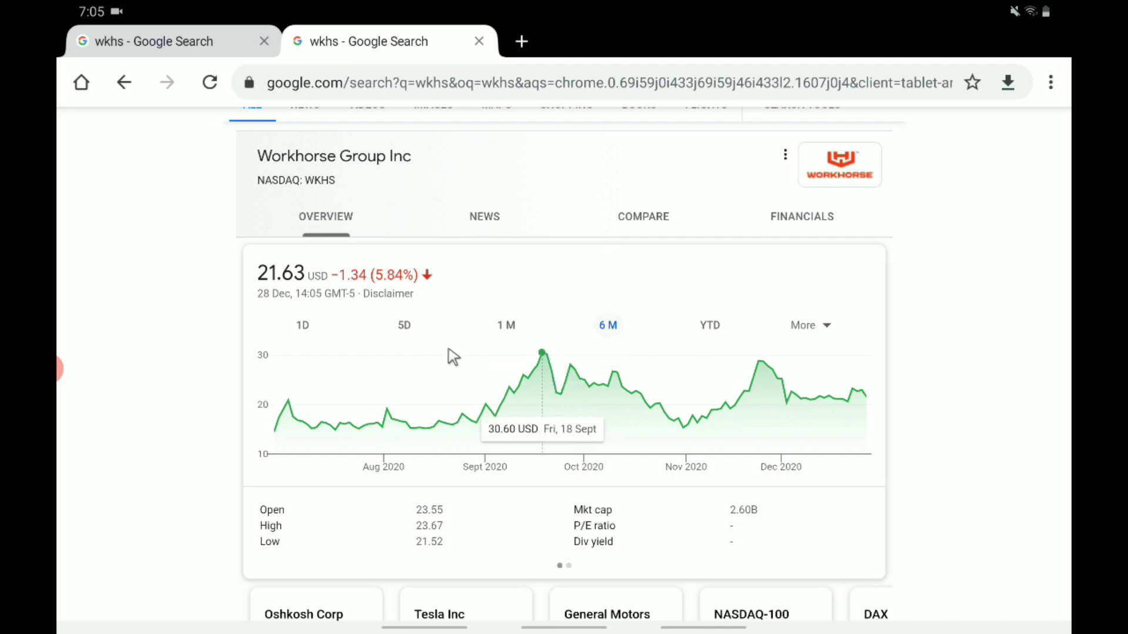